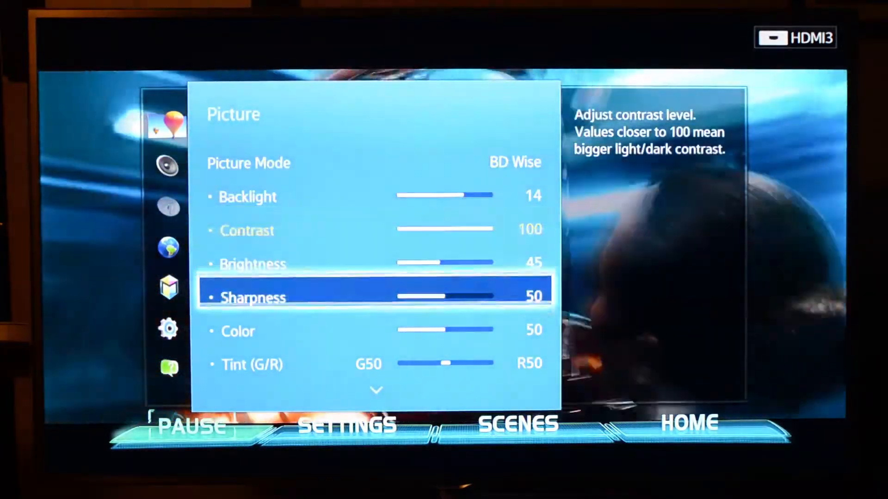
- Switch Picture Mode from BD Wise to Dynamic in the picture mode dropdown
scroll("down", 3)
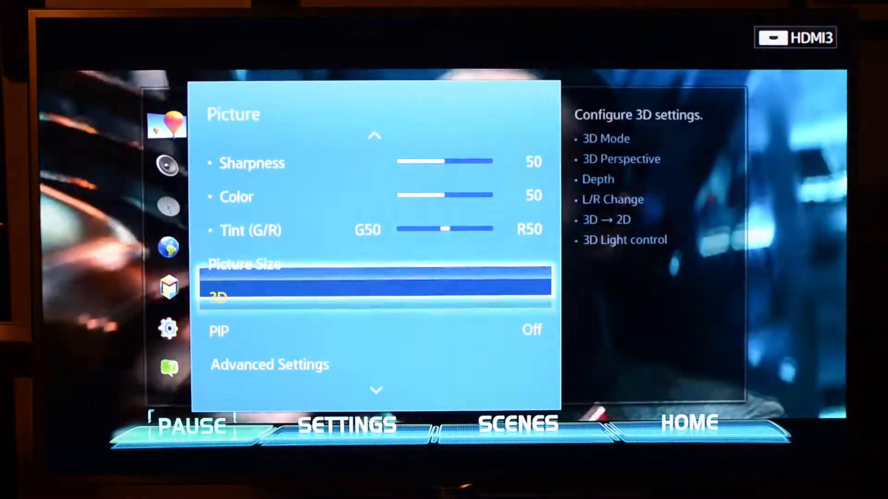
scroll("down", 3)
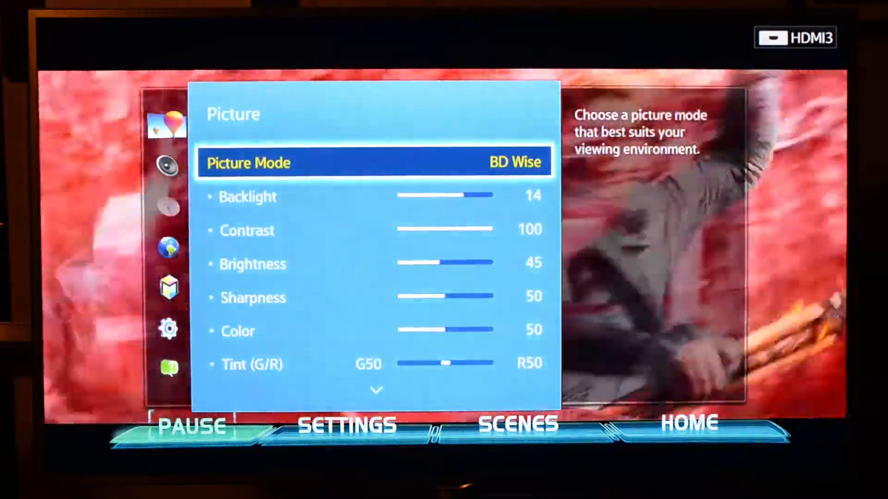
left_click(374, 162)
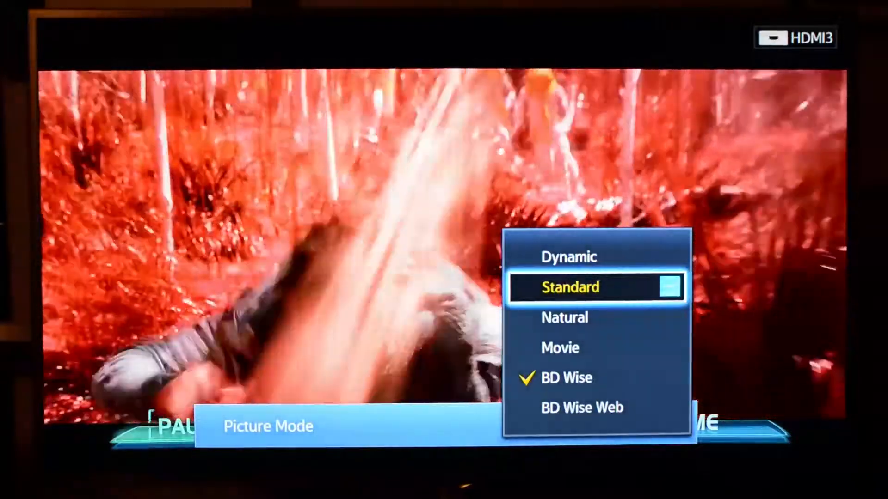
key("Down")
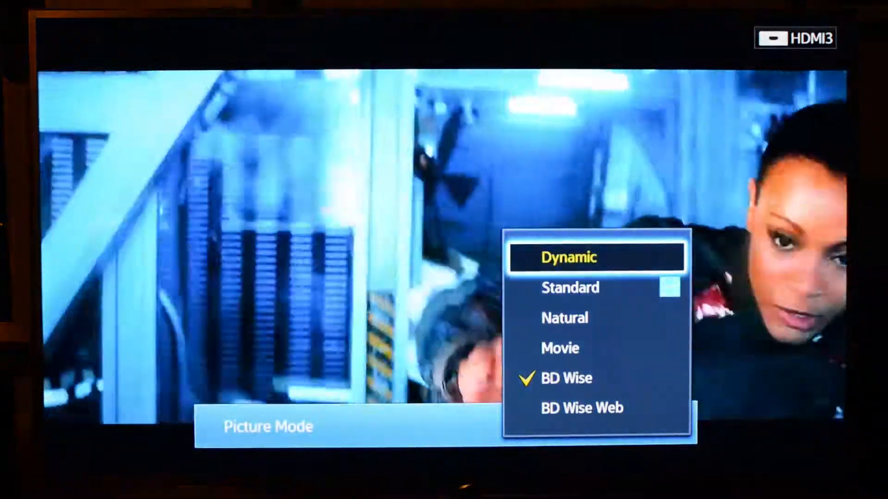
left_click(572, 257)
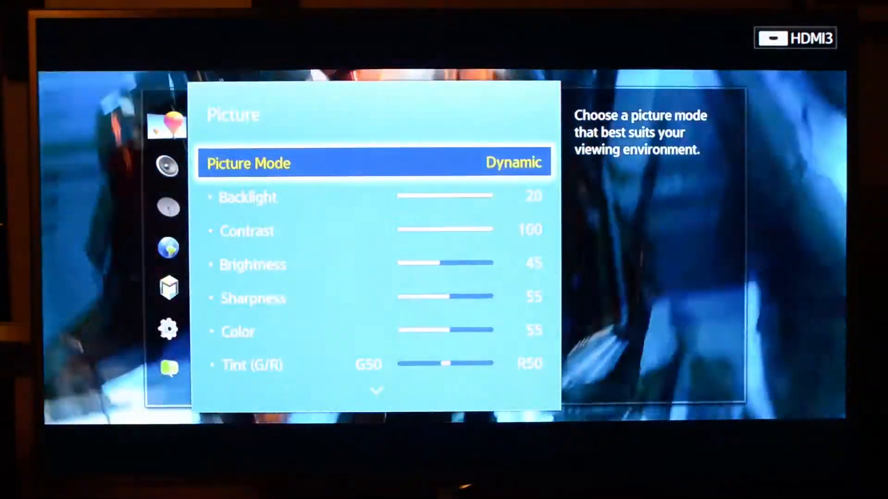